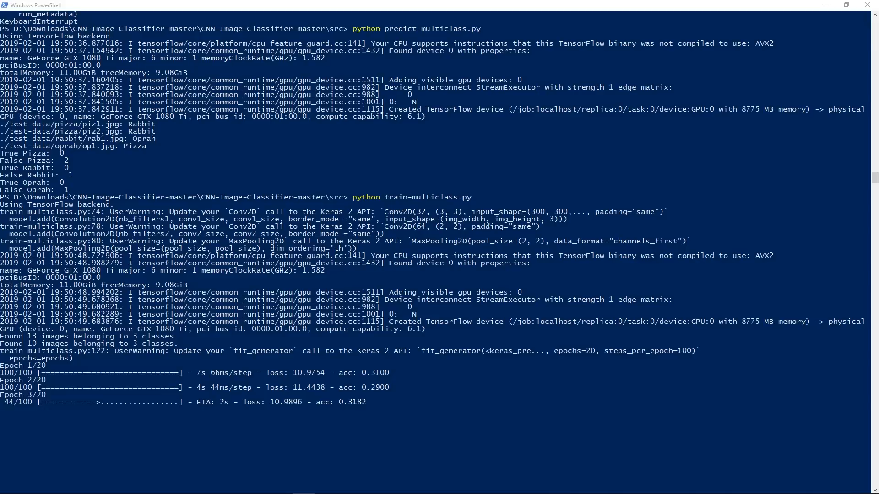
# Switch from the PowerShell training output to Chrome for a Visual Studio web search.
pyautogui.click(191, 485)
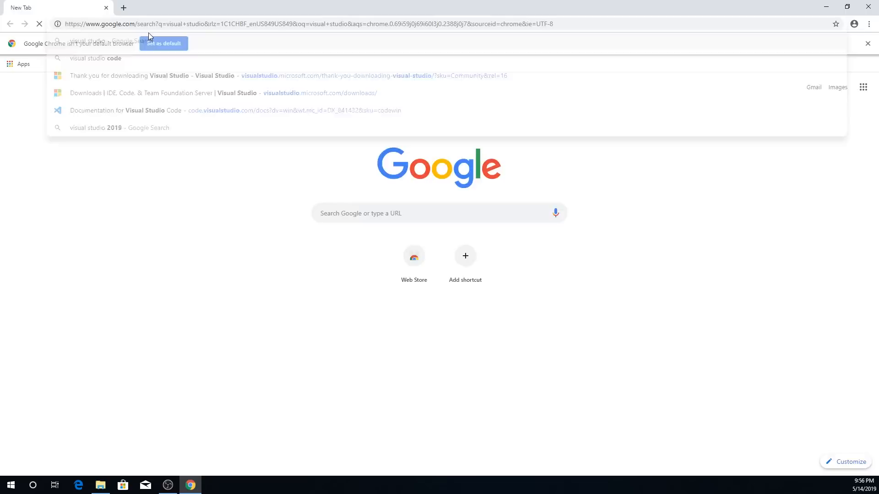
# From the Visual Studio downloads page, get the VS 2019 Community and VS Code installers.
pyautogui.click(161, 92)
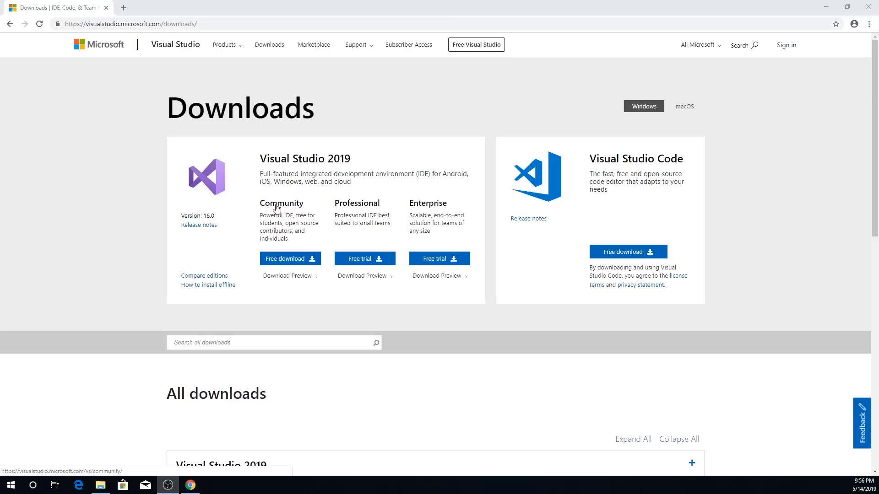
pyautogui.click(287, 258)
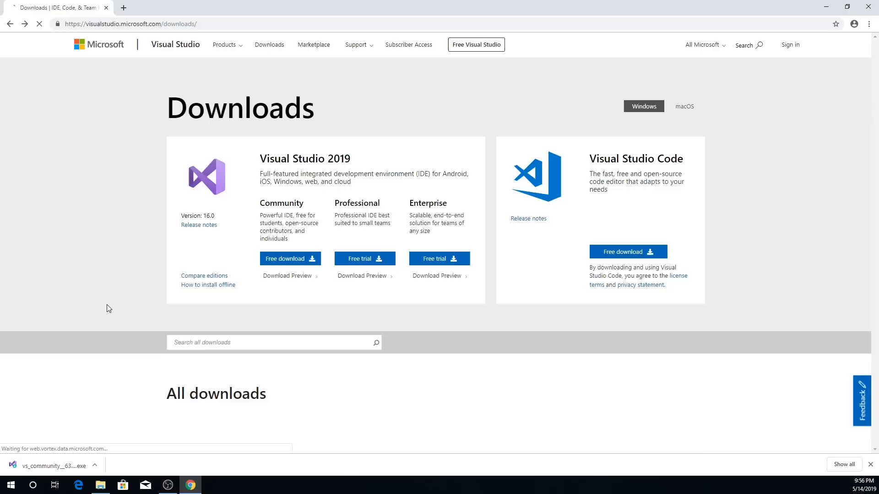
pyautogui.click(628, 251)
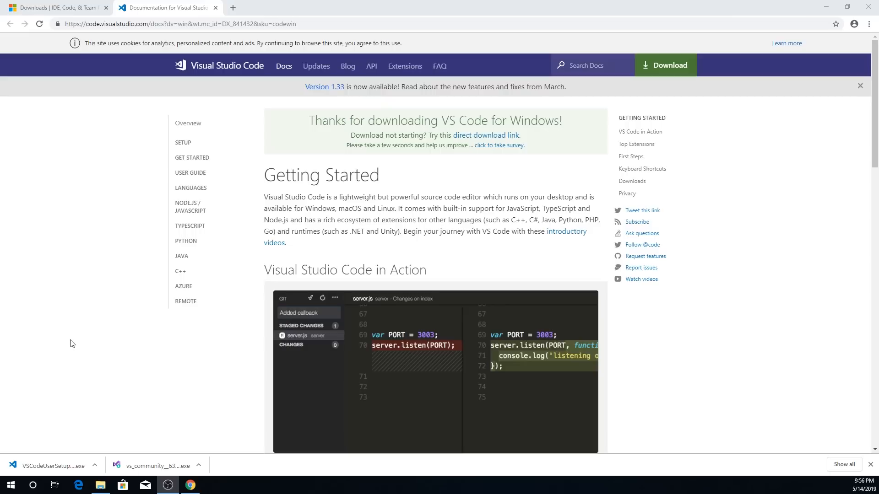
# Show the Downloads folder maximized and select VSCodeUserSetup-x64-1.33.1.
pyautogui.click(100, 486)
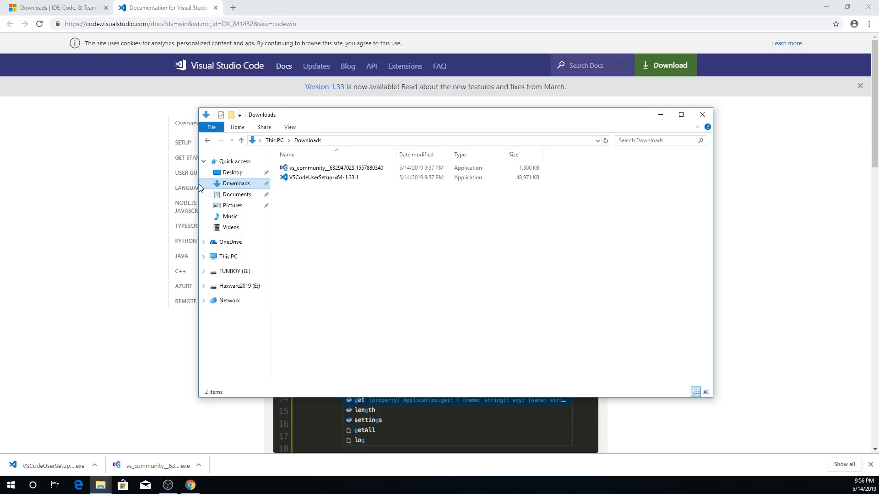
pyautogui.click(680, 114)
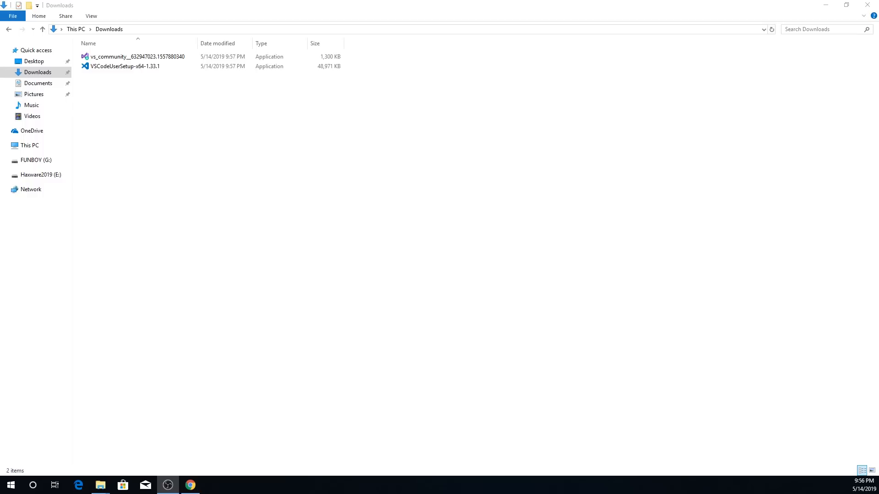
pyautogui.click(125, 66)
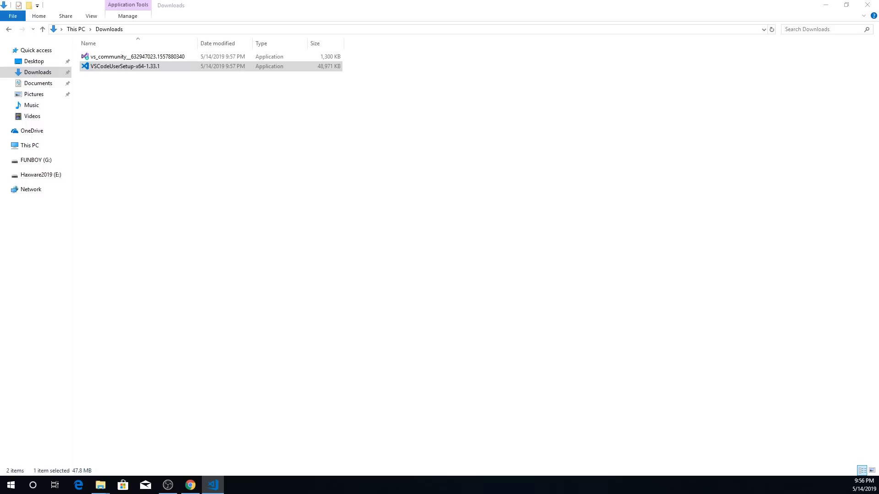
# Run the VS Code setup, accept the license and keep D:\tmp\Microsoft VS Code as install folder.
pyautogui.doubleClick(126, 66)
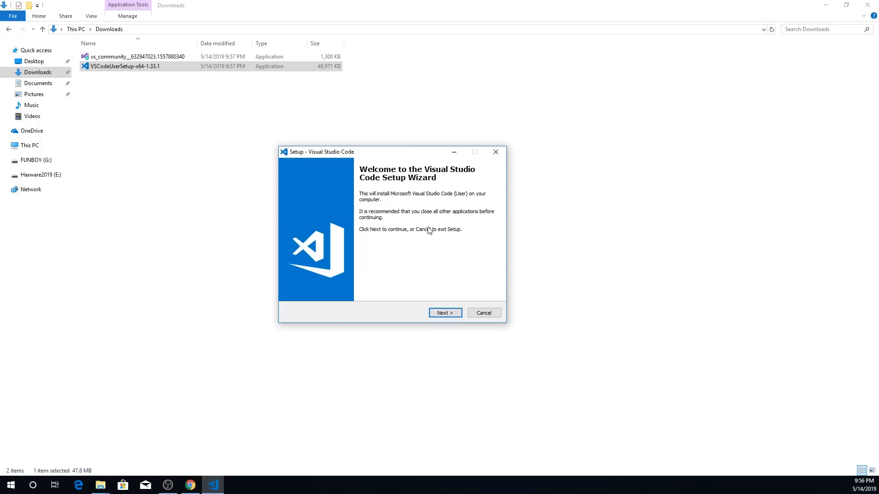
pyautogui.click(445, 313)
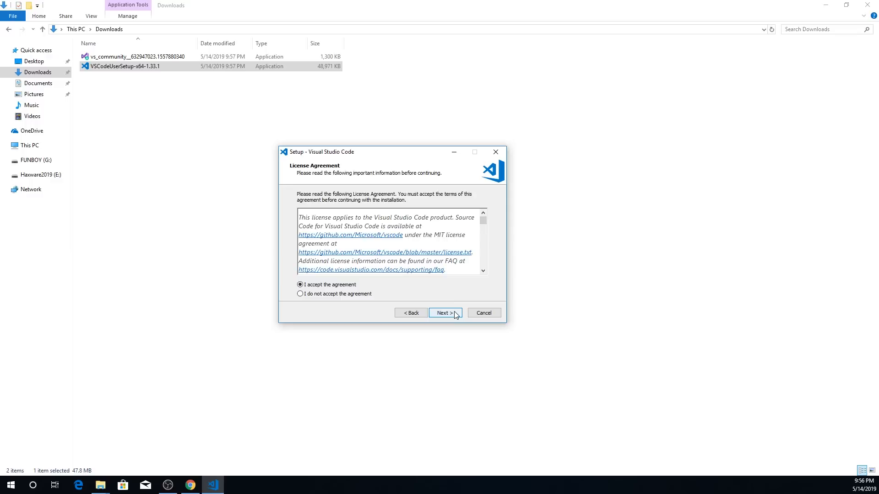
pyautogui.click(445, 313)
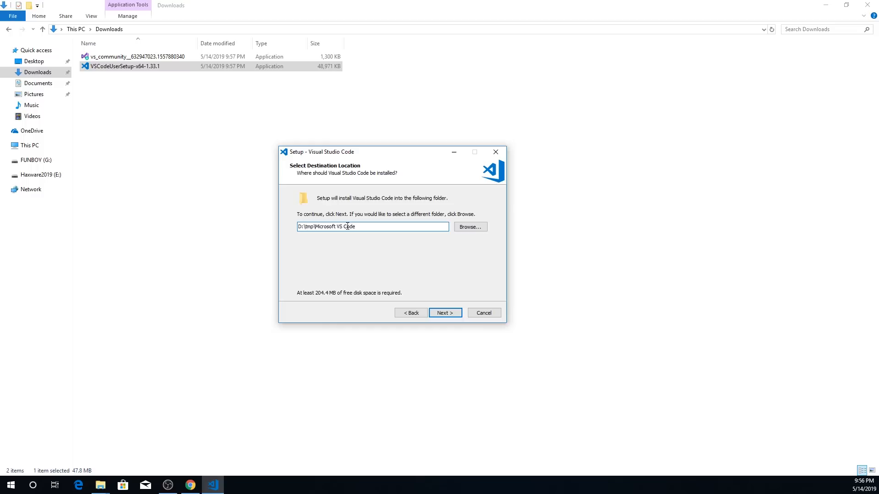
pyautogui.click(445, 313)
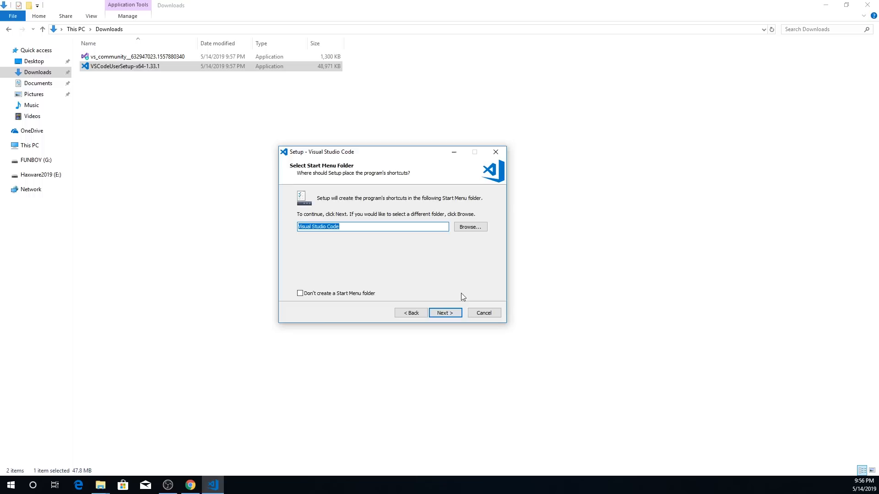
# Keep the default Start Menu folder and the Open with Code and PATH tasks, reaching the summary.
pyautogui.click(445, 313)
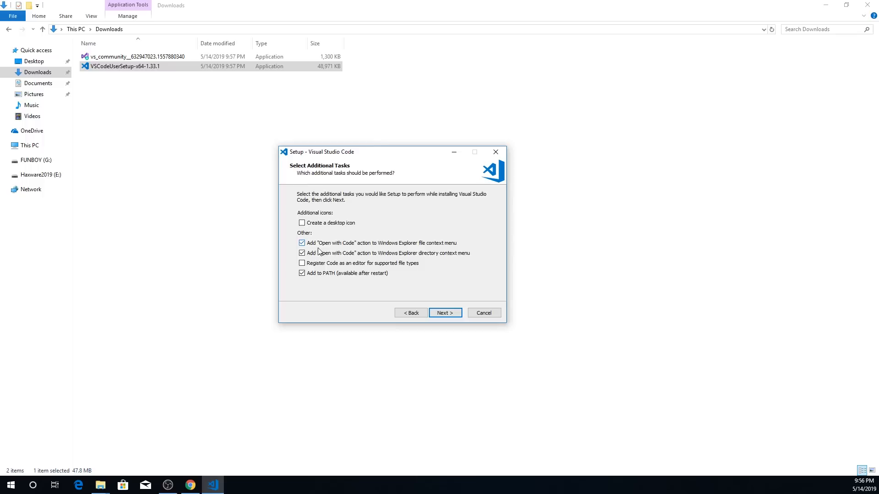
pyautogui.moveTo(277, 241)
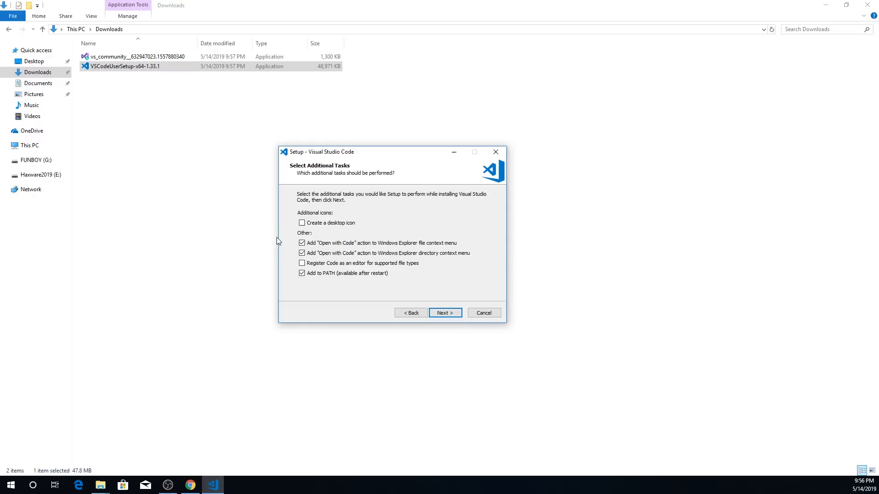
pyautogui.rightClick(134, 56)
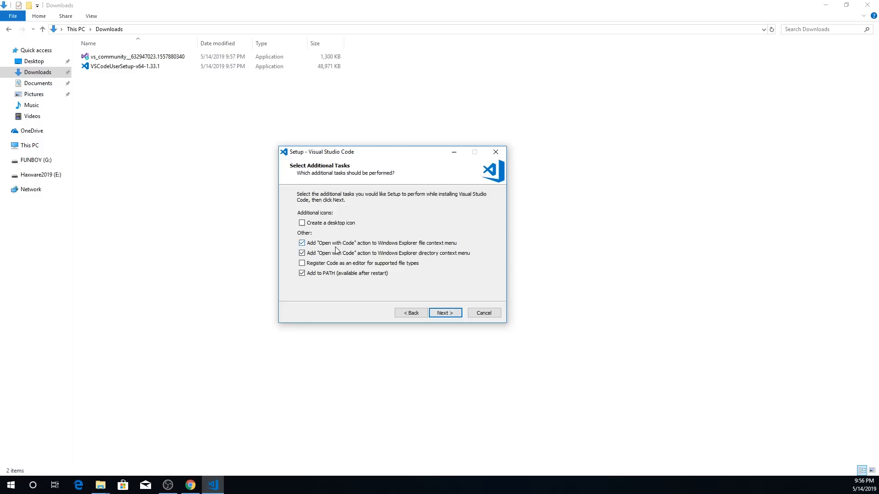
pyautogui.click(444, 313)
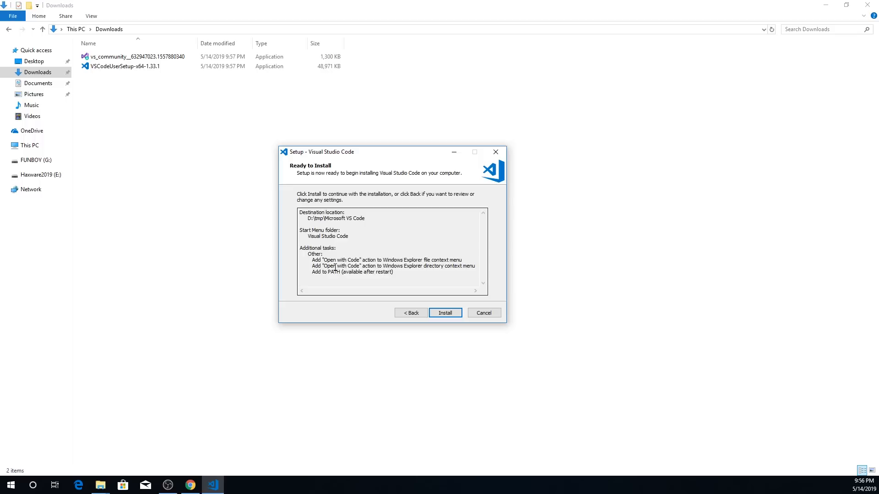
# Install Visual Studio Code from the summary and finish with Launch Visual Studio Code checked.
pyautogui.doubleClick(332, 218)
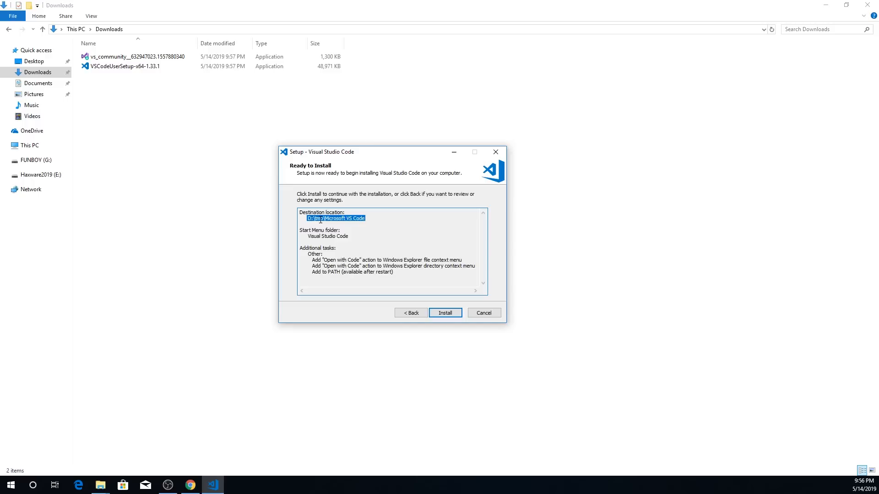
pyautogui.click(445, 313)
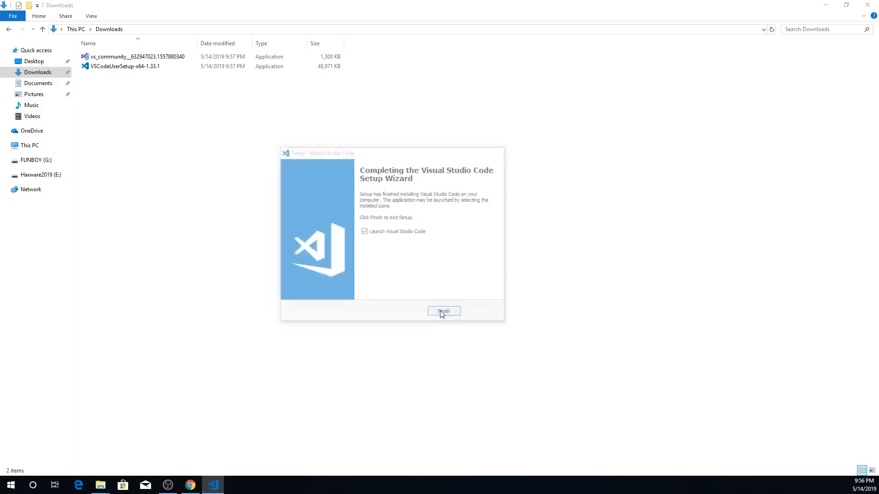
pyautogui.click(443, 311)
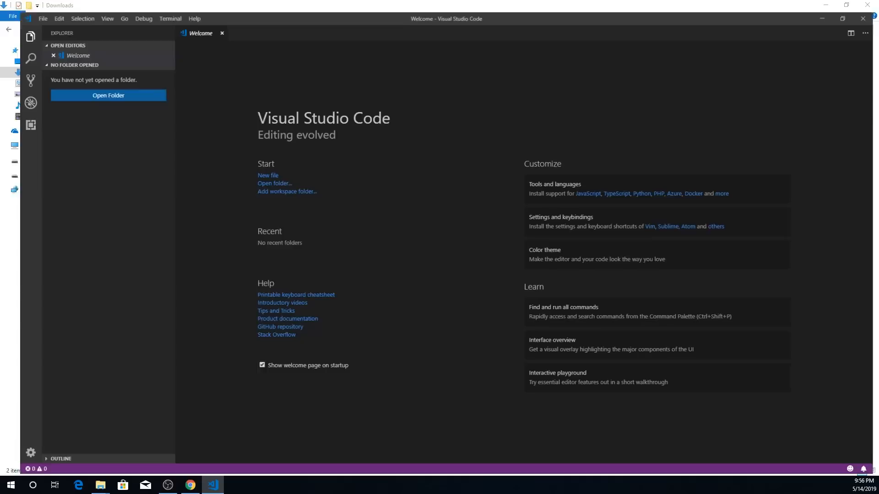
# Install Microsoft's Python extension from the marketplace and search for 'code runner'.
pyautogui.click(31, 124)
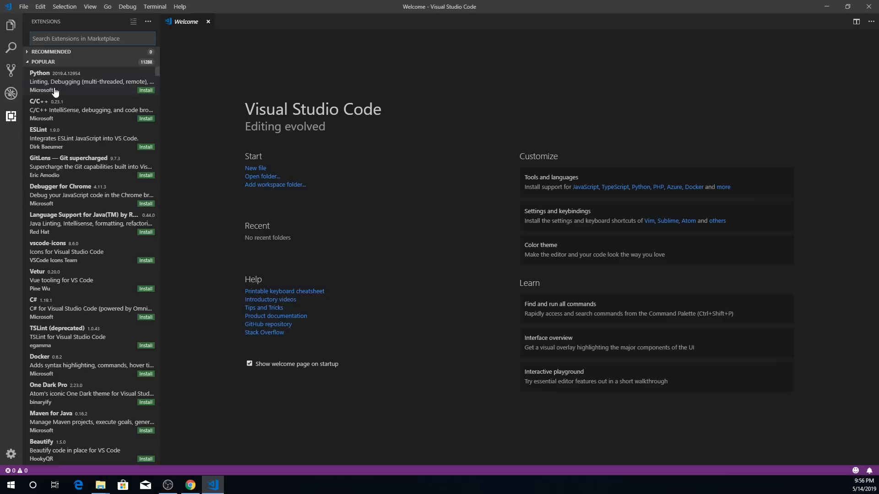
pyautogui.write('python')
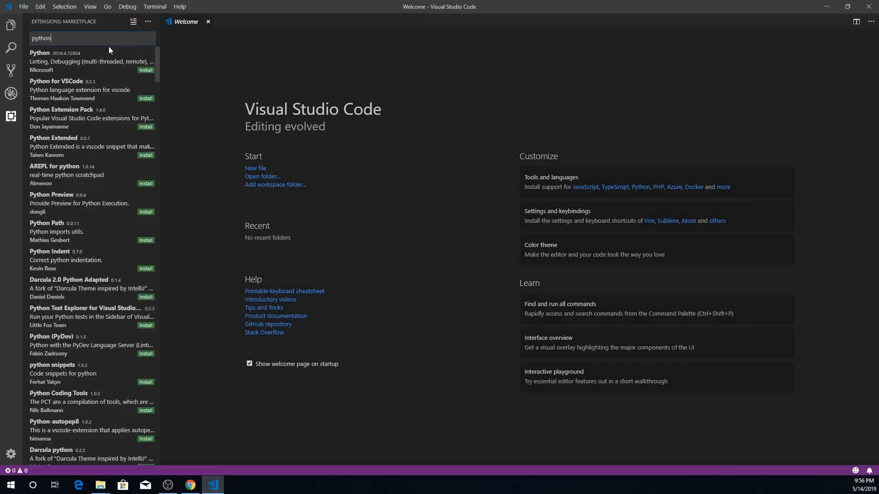
pyautogui.click(61, 60)
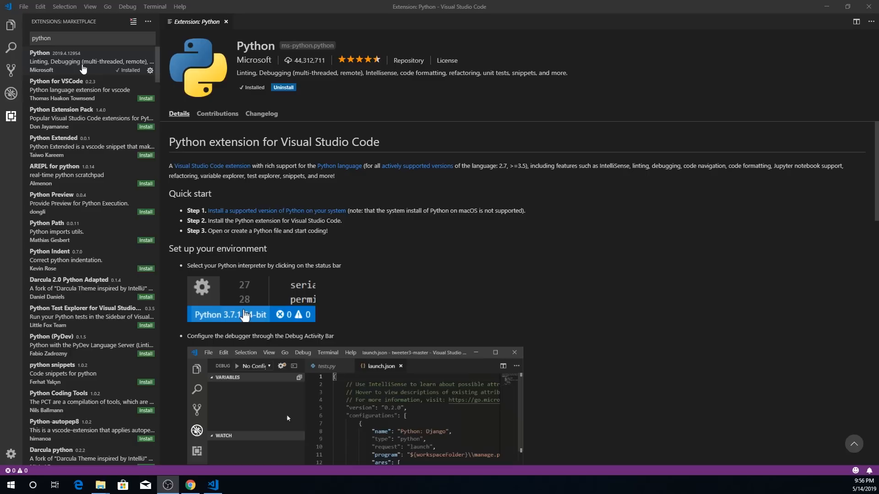
pyautogui.write('code runner')
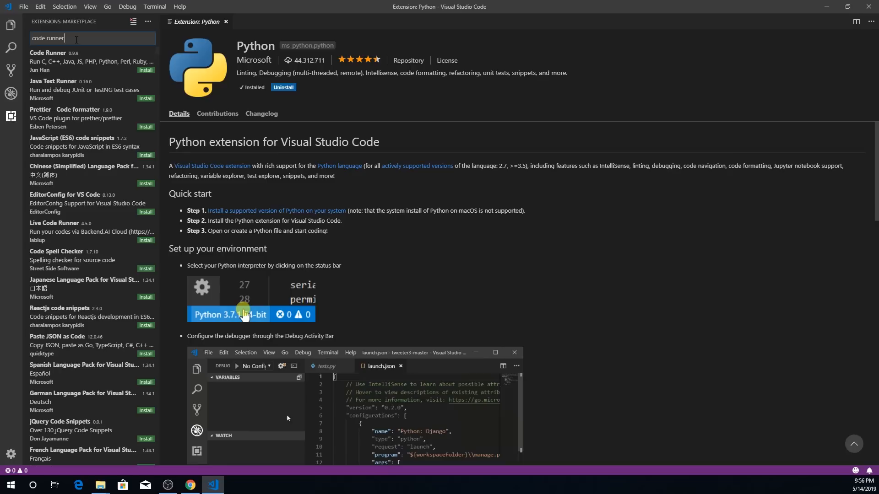
# Install Code Runner by Jun Han and start a new untitled file.
pyautogui.click(73, 55)
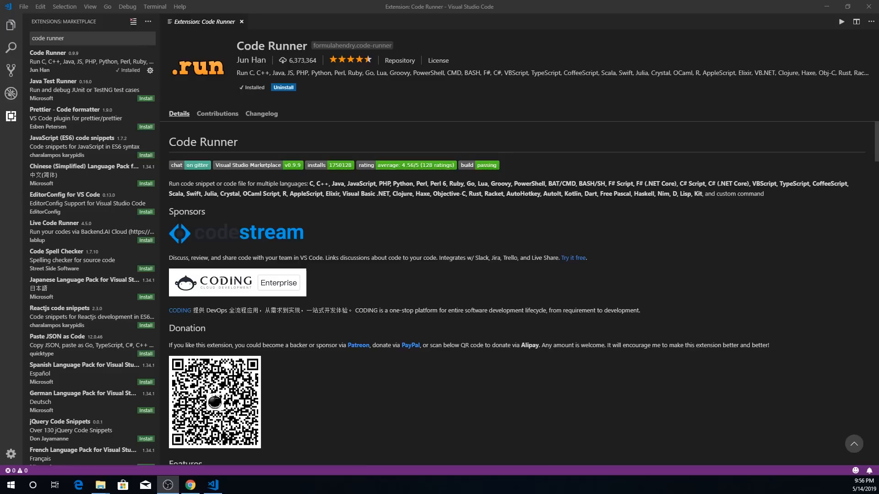
pyautogui.click(24, 7)
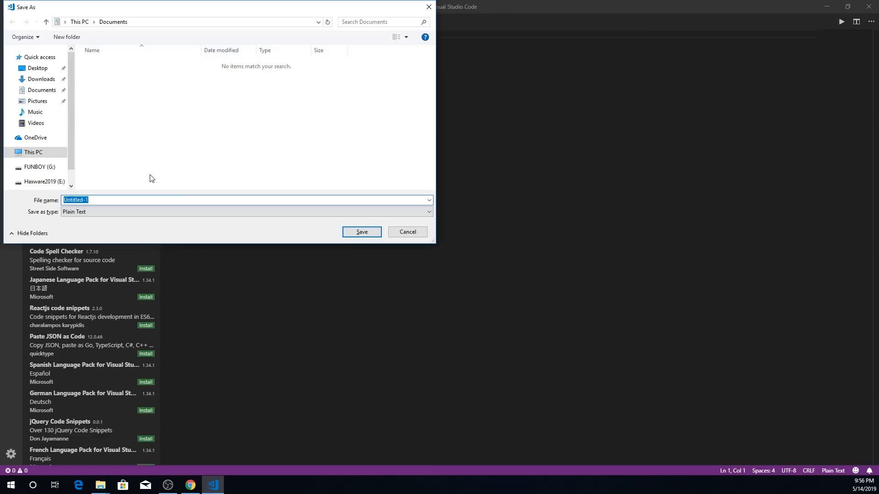
# Save the untitled file as myFile.py in Documents.
pyautogui.write('myFile.py')
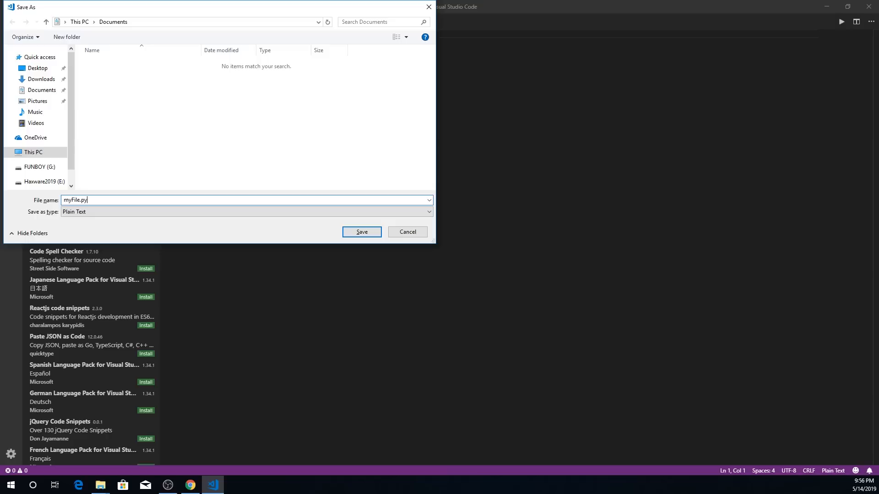
pyautogui.click(361, 232)
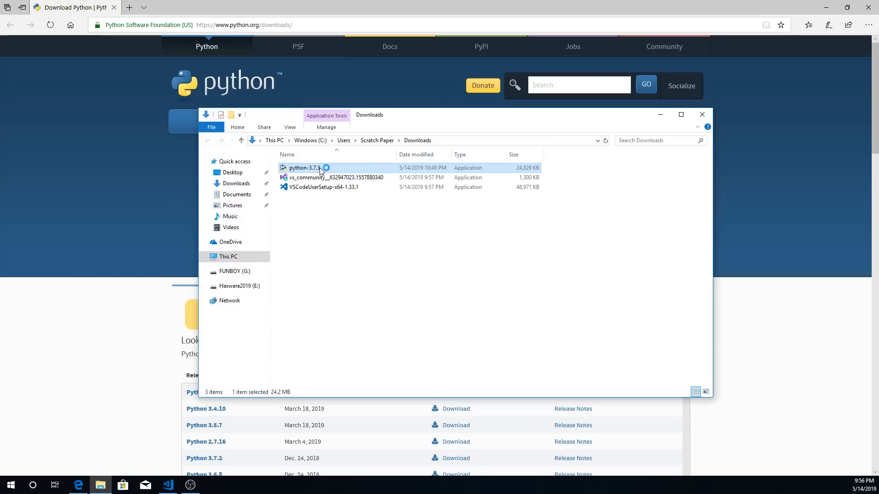
# Launch the python-3.7.3 installer and tick 'Add Python 3.7 to PATH'.
pyautogui.doubleClick(305, 168)
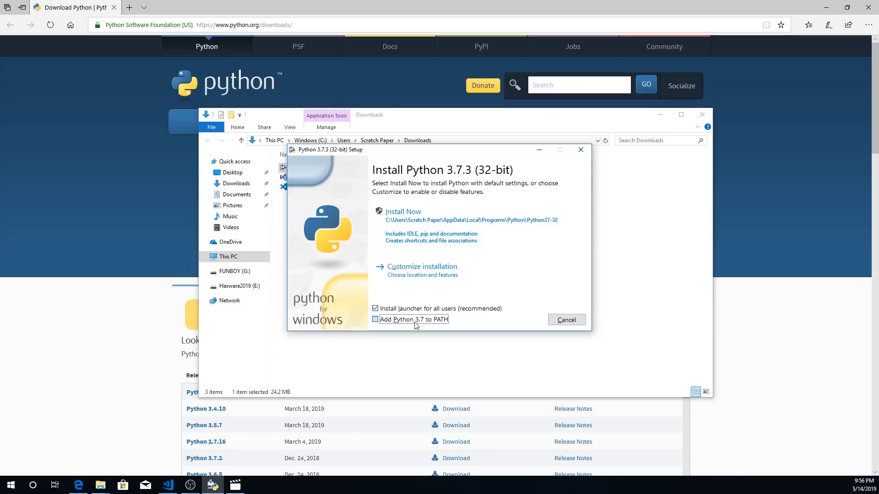
pyautogui.click(403, 212)
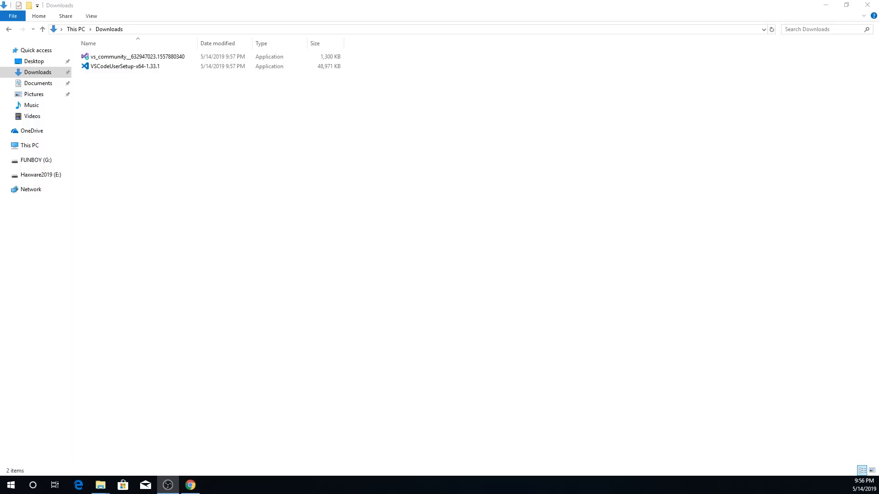
# Run vs_community from Downloads and continue past the Visual Studio Installer terms.
pyautogui.click(136, 56)
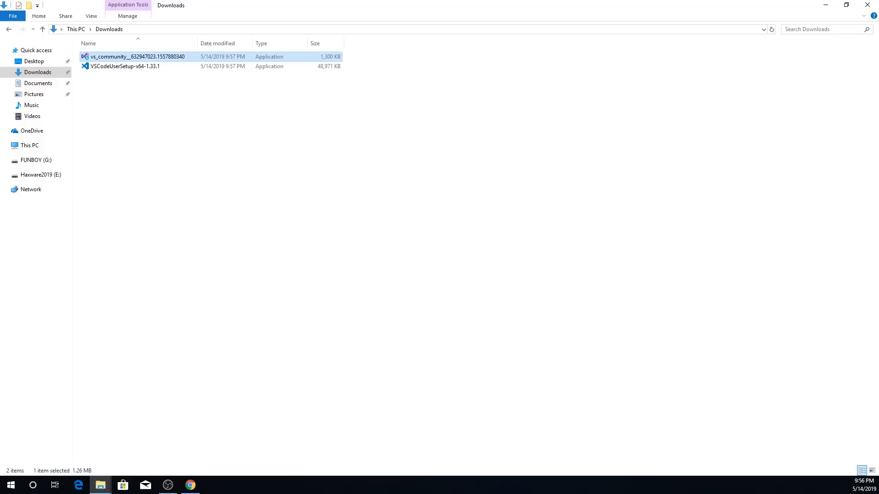
pyautogui.doubleClick(136, 56)
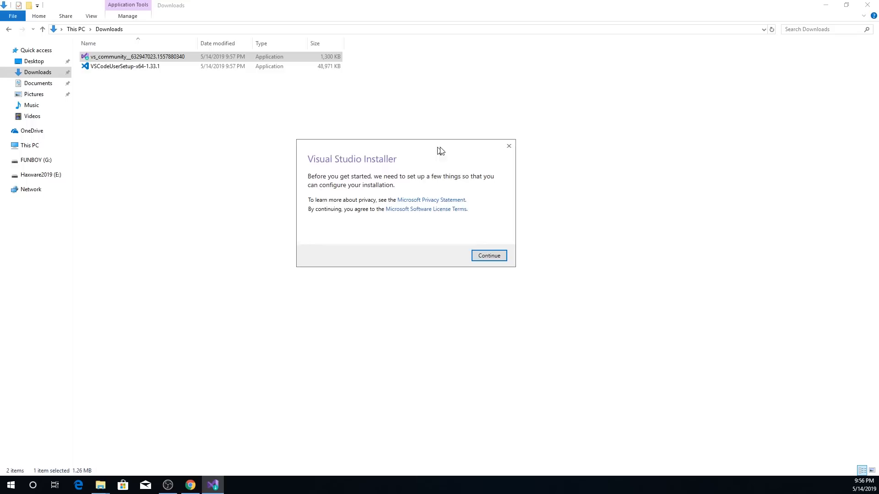
pyautogui.click(488, 255)
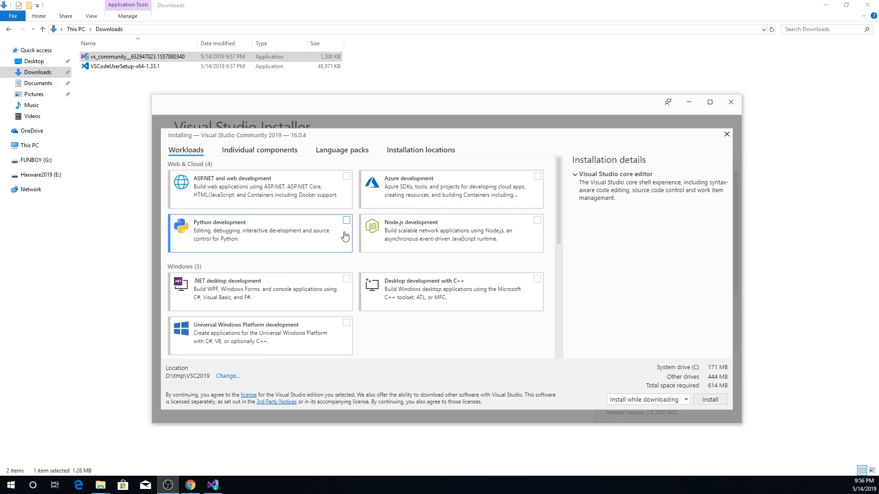
# Tick the .NET desktop development workload in the Workloads list.
pyautogui.scroll(-3)
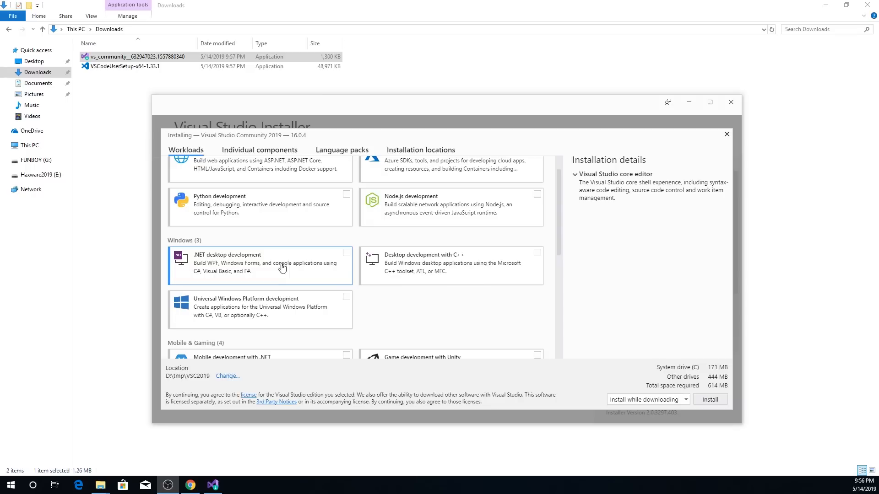
pyautogui.moveTo(313, 271)
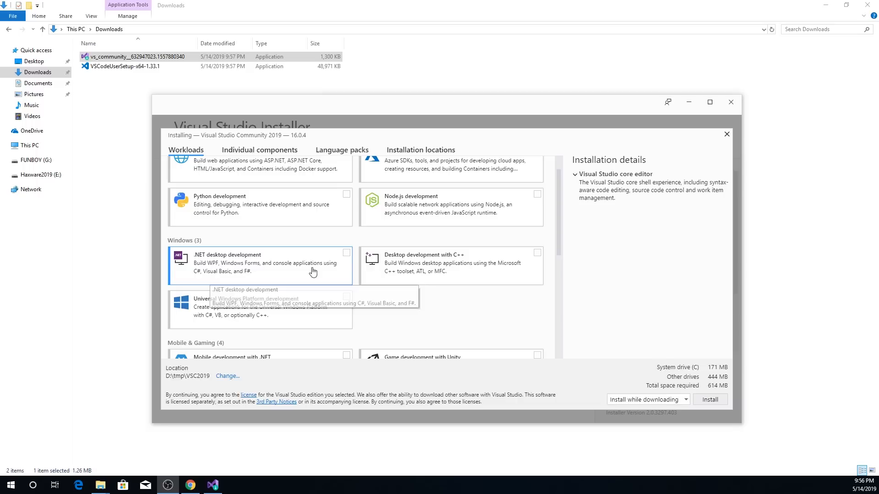
pyautogui.click(346, 252)
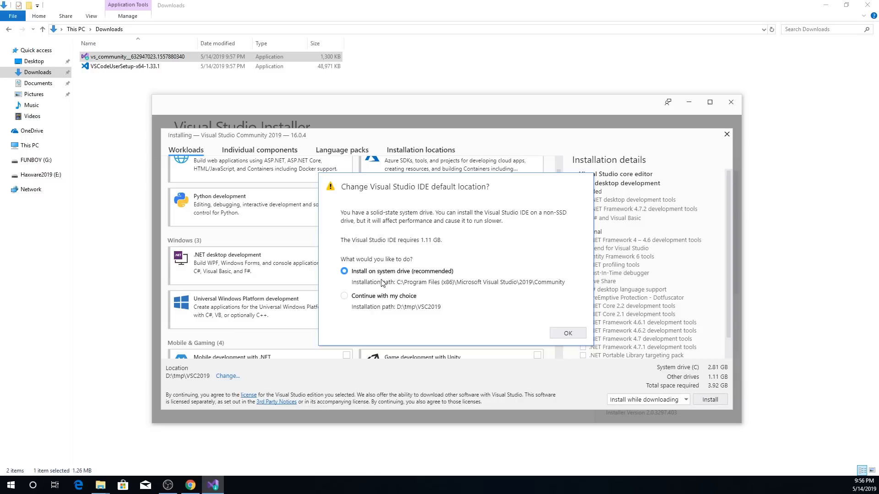
# Continue with the custom D:\tmp\VSC2019 install location and confirm with OK.
pyautogui.click(344, 296)
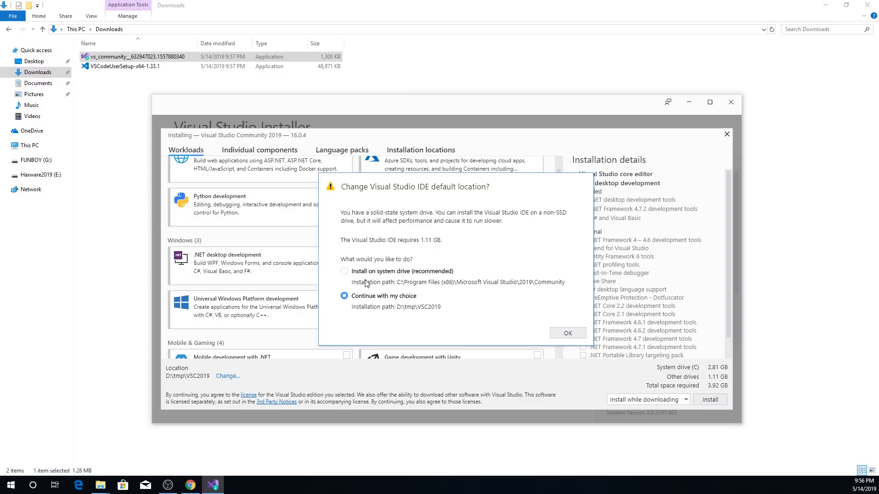
pyautogui.click(568, 333)
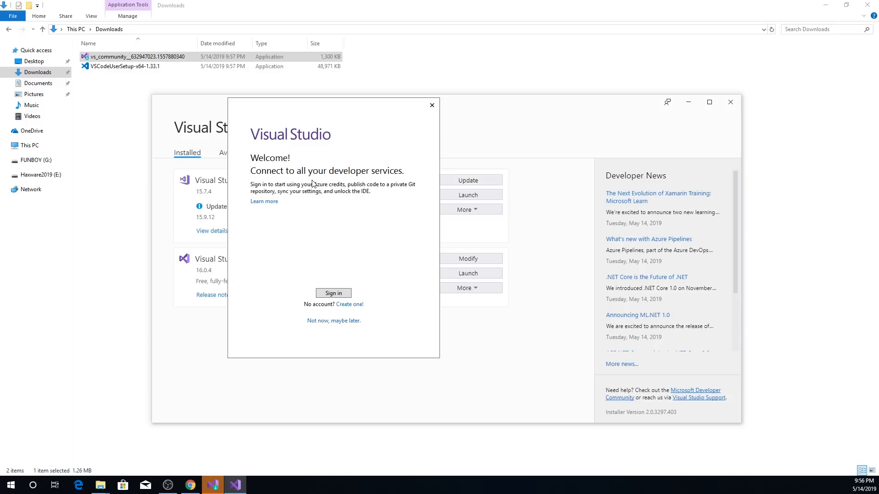
# Choose 'Not now, maybe later' to skip developer services sign-in.
pyautogui.click(333, 320)
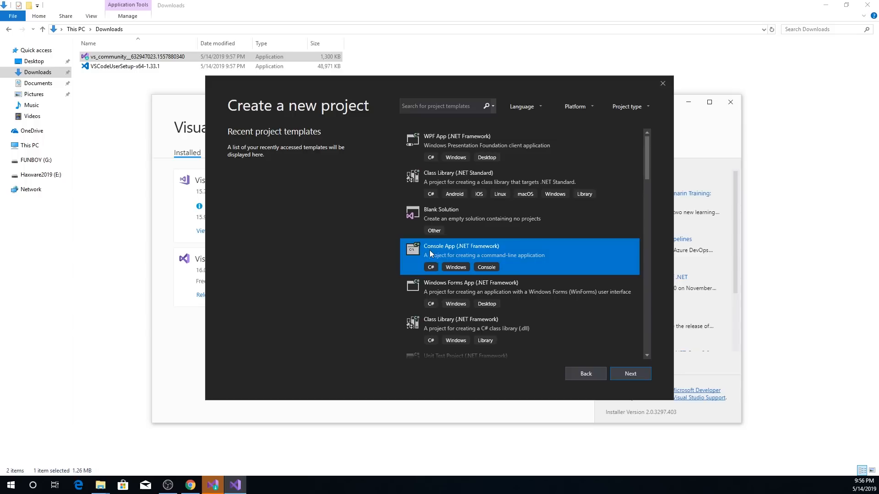
# Proceed with the Console App (.NET Framework) template to the configuration step.
pyautogui.click(630, 374)
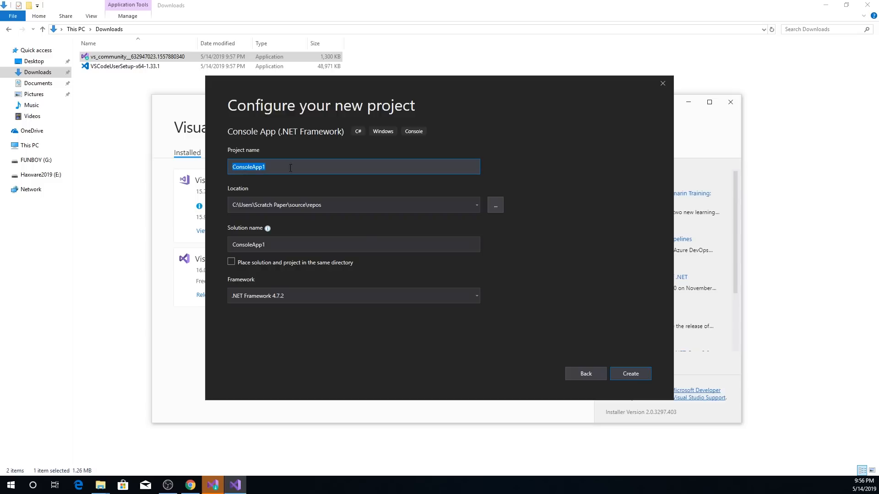